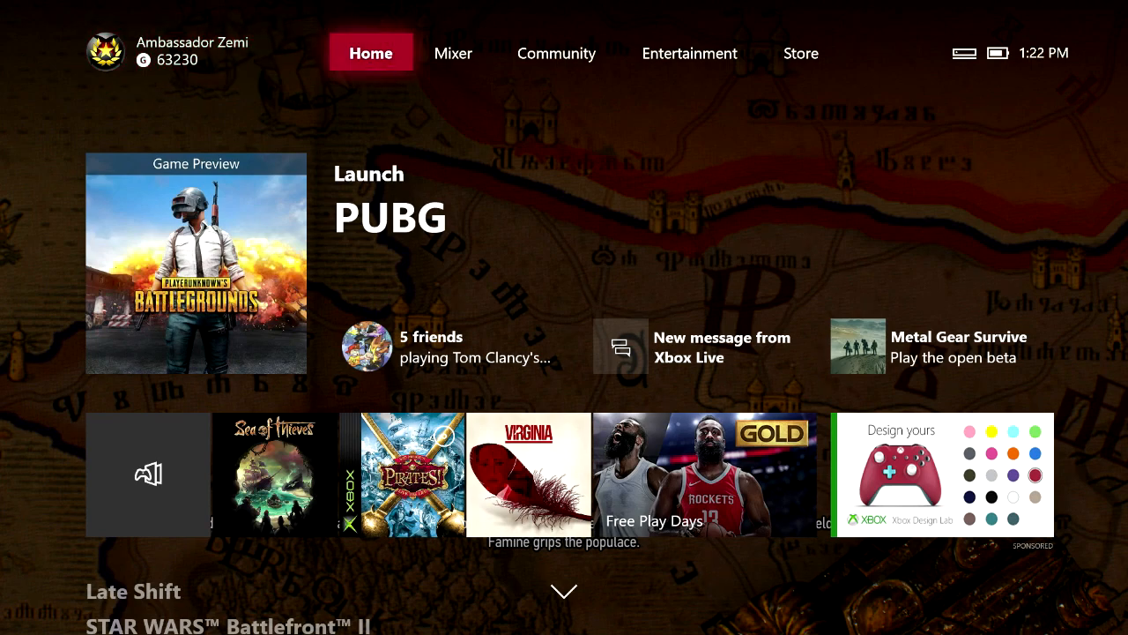
Switch to the Store tab and scroll to its Apps section featuring Fitbit Coach and UFC 220
{"action": "left_click", "coordinate": [800, 53]}
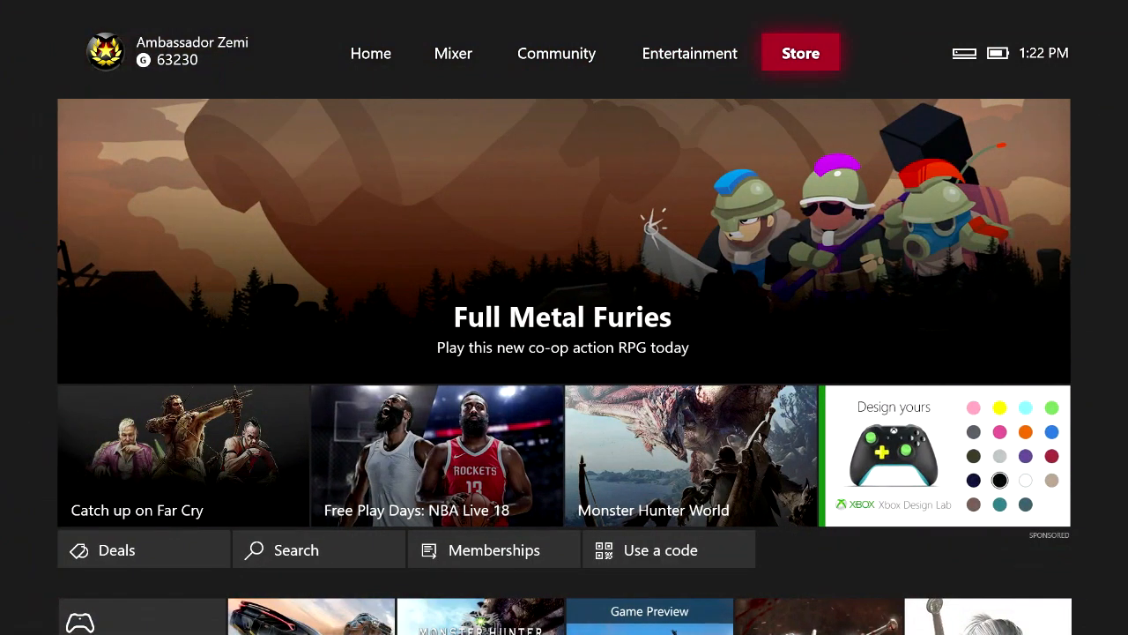
{"action": "mouse_move", "coordinate": [181, 454]}
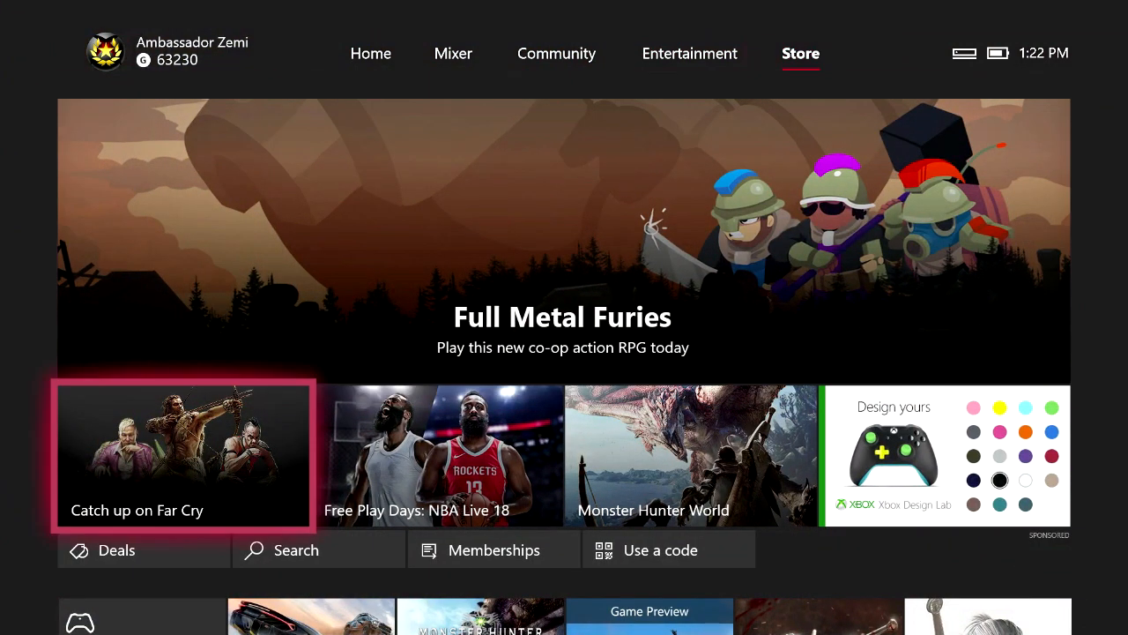
{"action": "scroll", "scroll_direction": "down", "scroll_amount": 3}
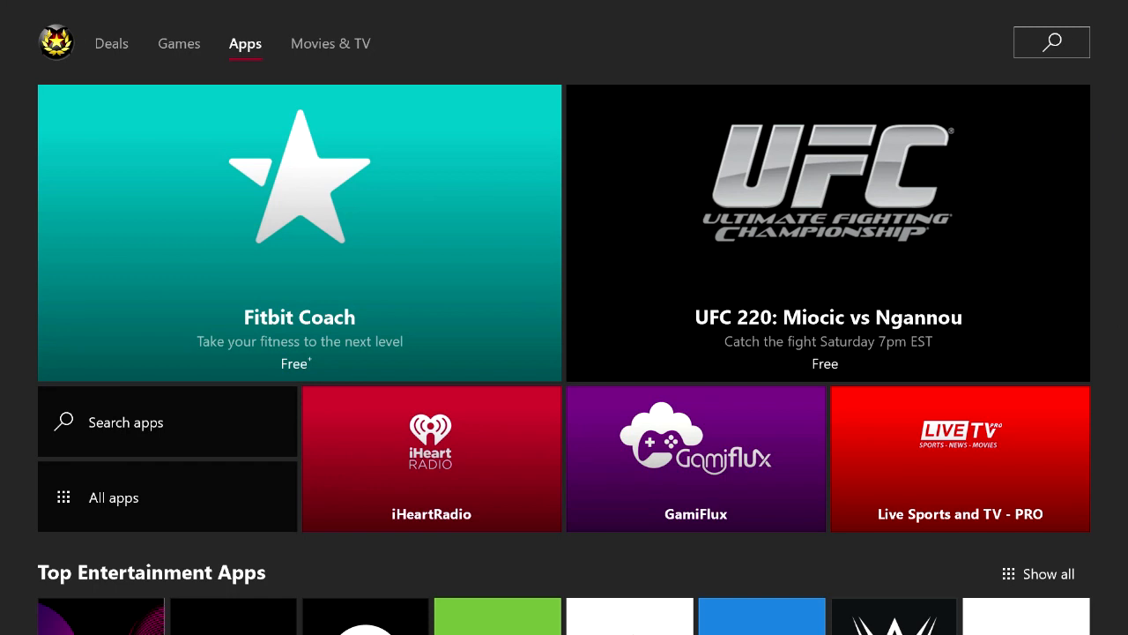
{"action": "mouse_move", "coordinate": [167, 422]}
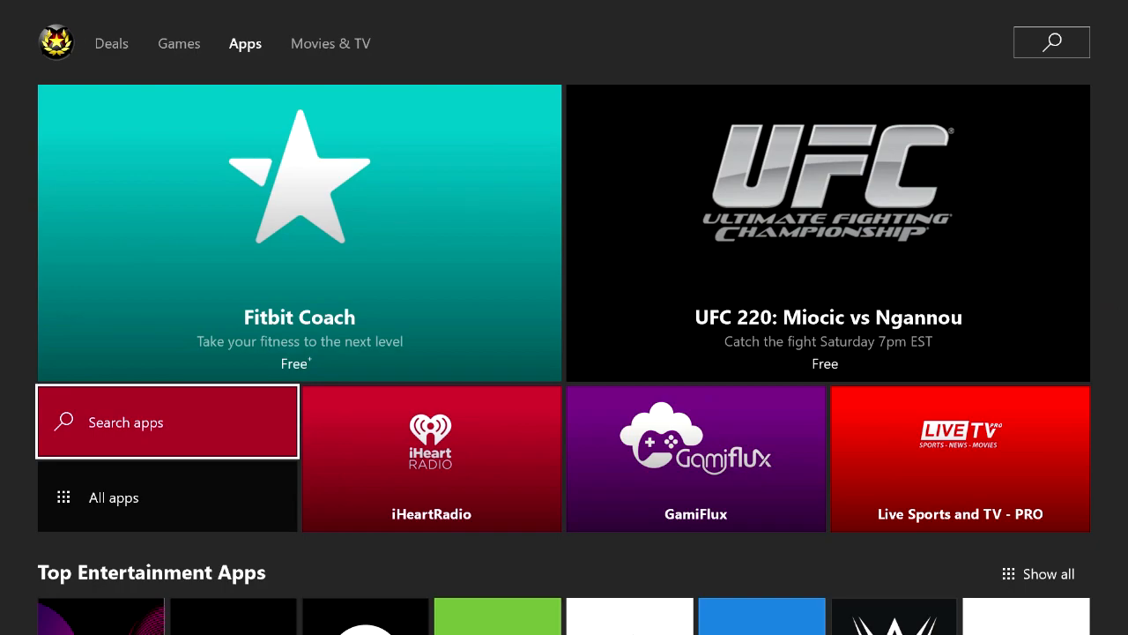
{"action": "left_click", "coordinate": [167, 422]}
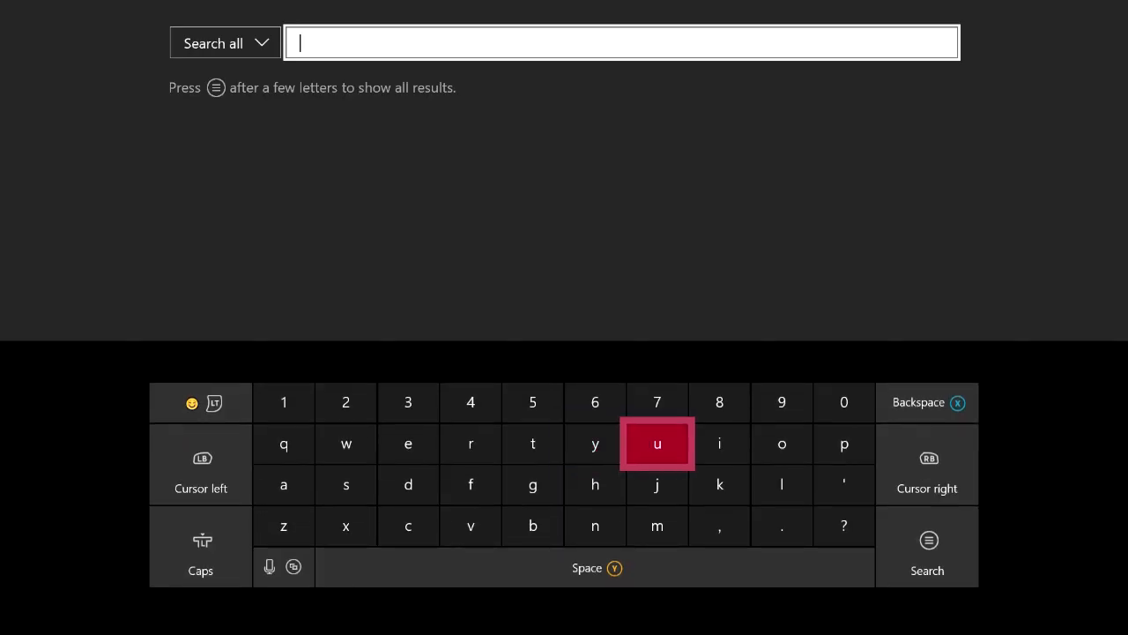
{"action": "left_click", "coordinate": [595, 526]}
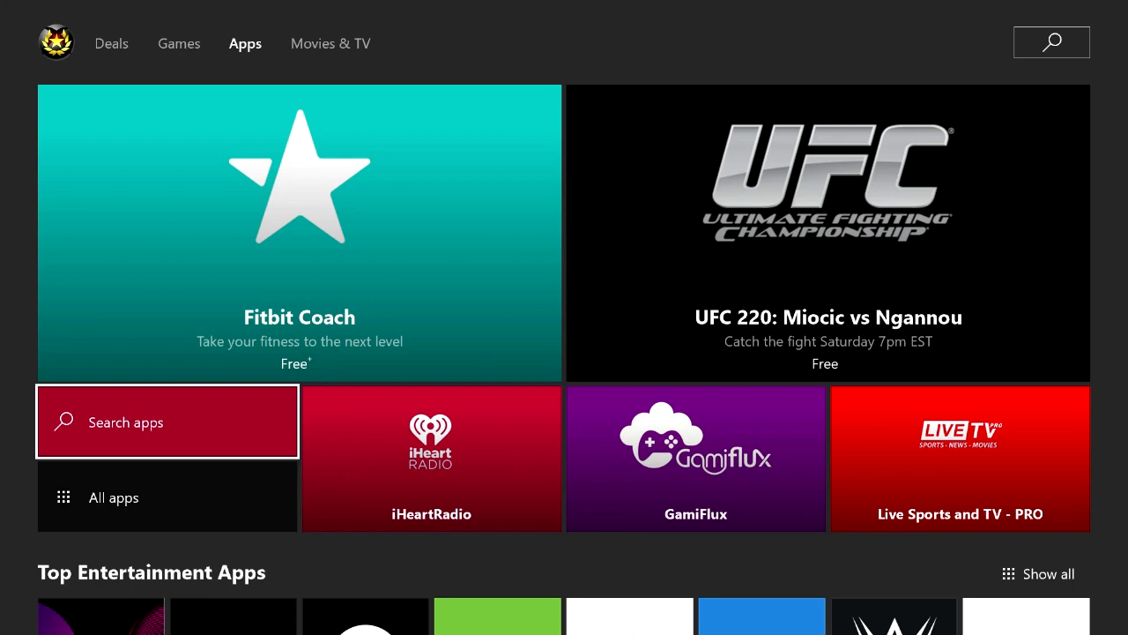
Scroll through Top Entertainment, Most popular, Apps for Gamers and New apps, then back to Most popular
{"action": "scroll", "scroll_direction": "down", "scroll_amount": 3}
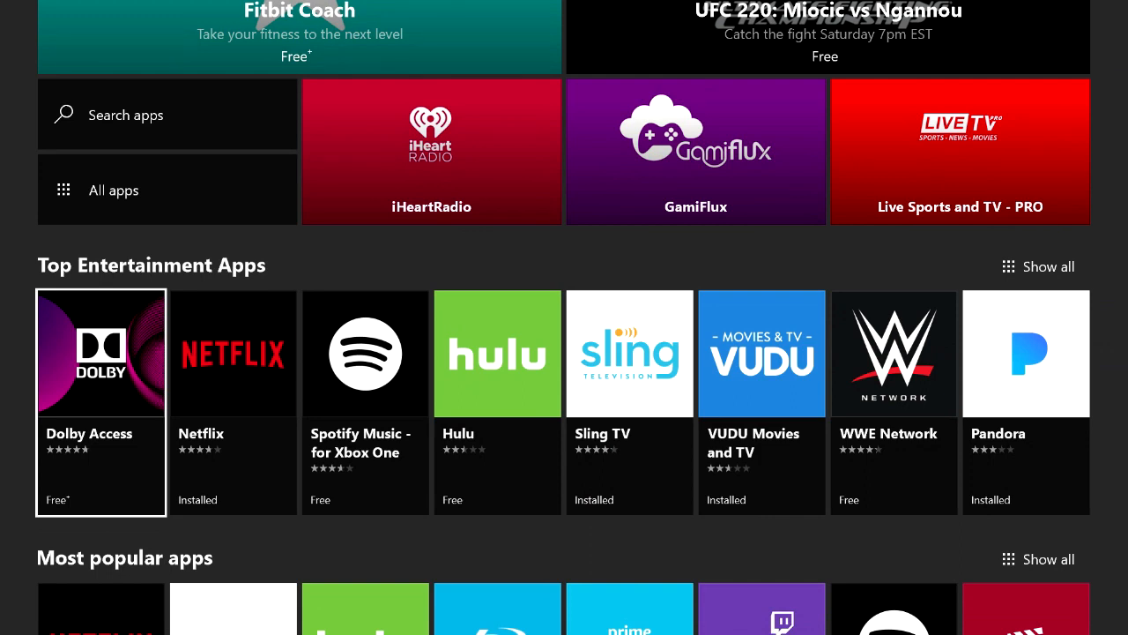
{"action": "scroll", "scroll_direction": "down", "scroll_amount": 3}
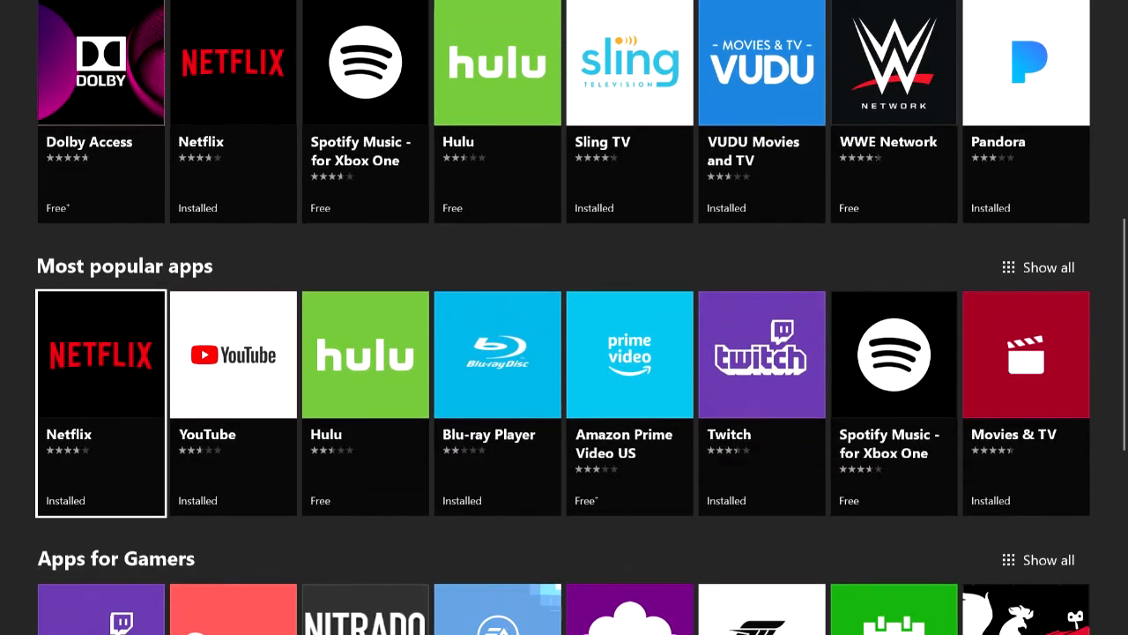
{"action": "scroll", "scroll_direction": "down", "scroll_amount": 3}
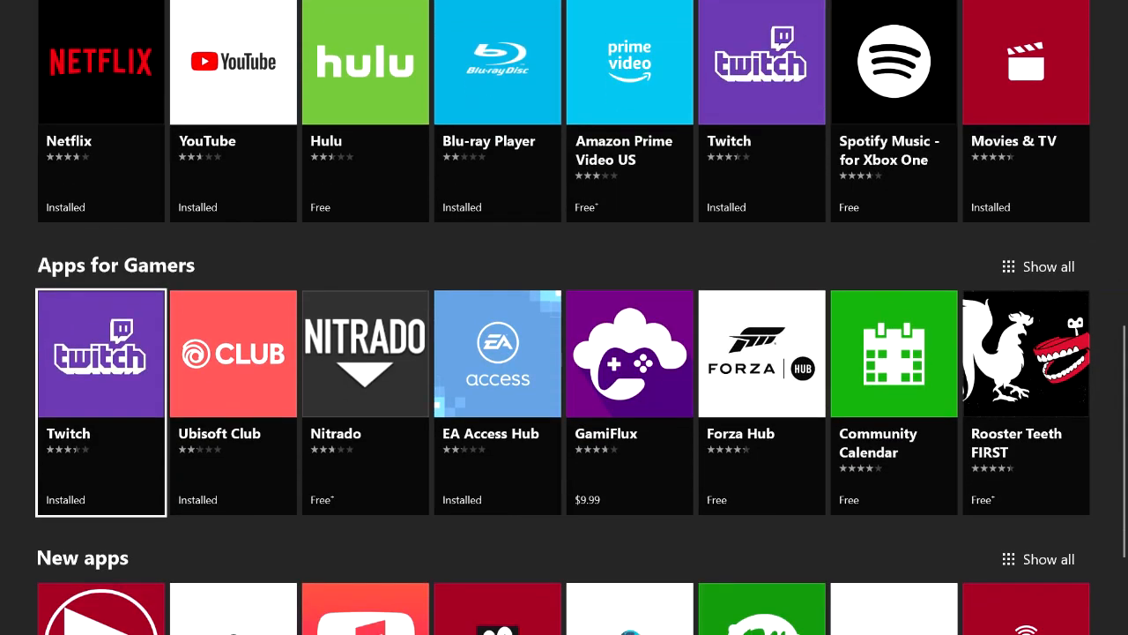
{"action": "scroll", "scroll_direction": "down", "scroll_amount": 3}
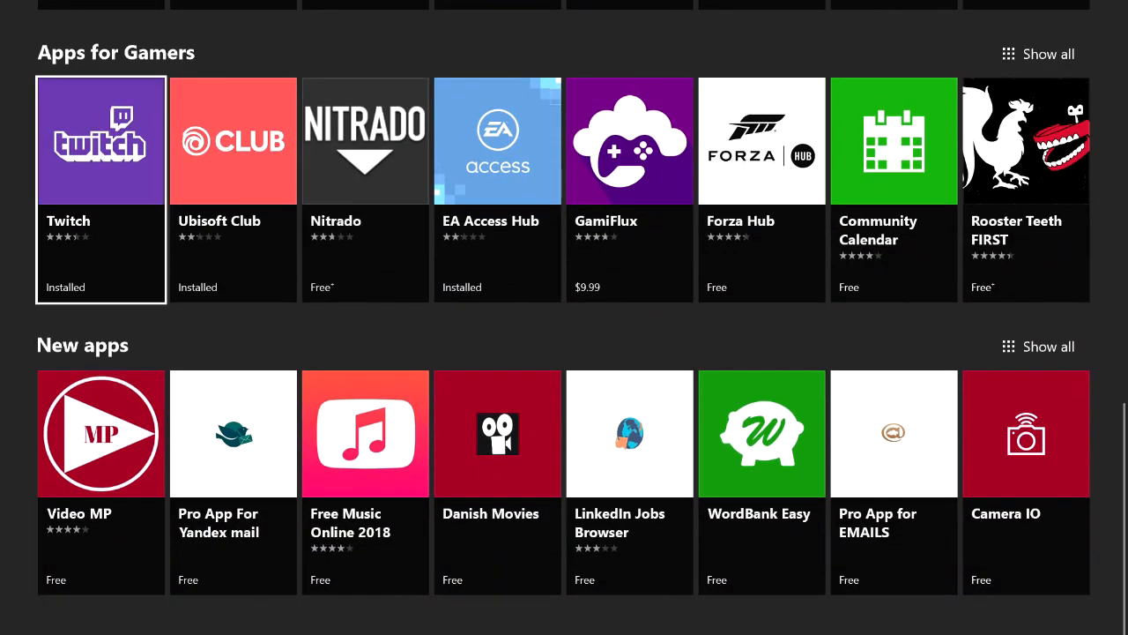
{"action": "scroll", "scroll_direction": "up", "scroll_amount": 3}
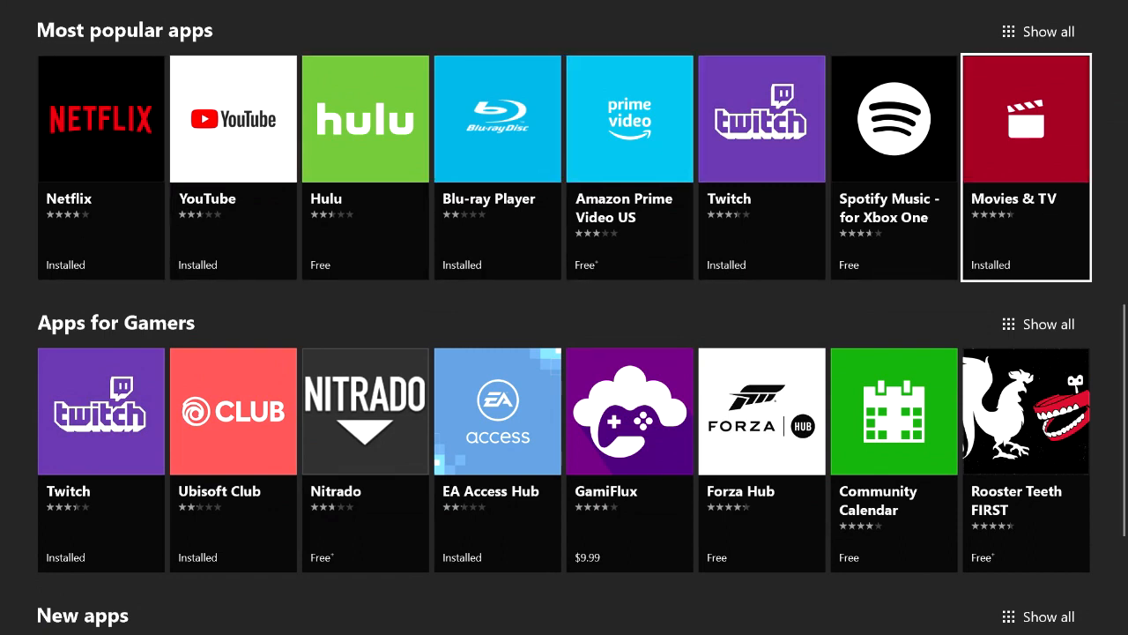
{"action": "scroll", "scroll_direction": "down", "scroll_amount": 3}
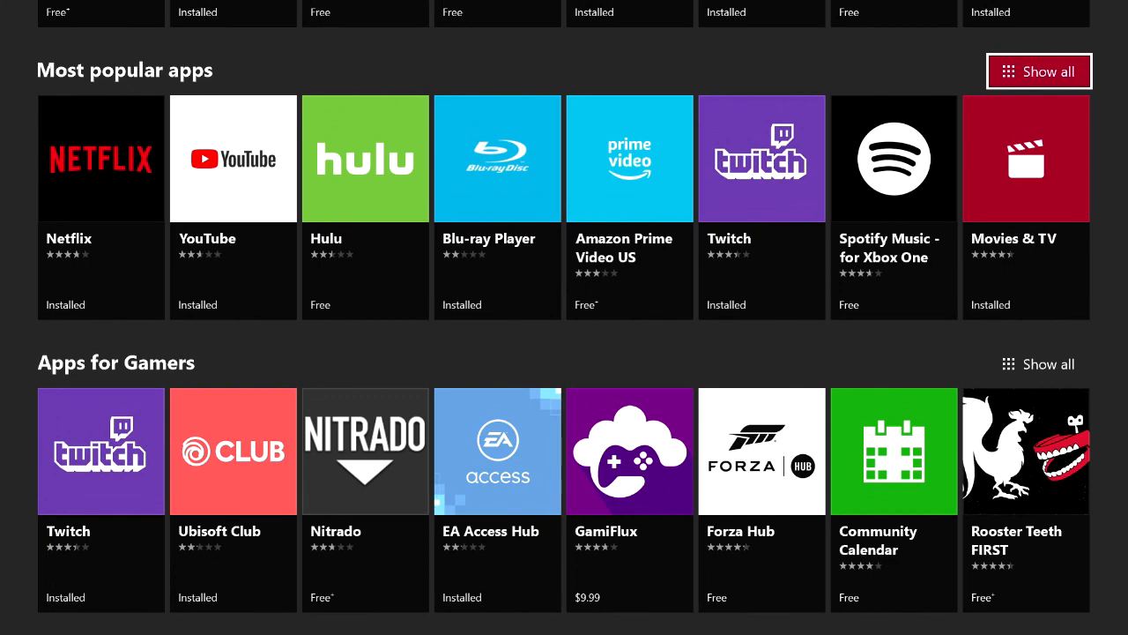
Show all Most popular apps and scroll down through the results grid
{"action": "left_click", "coordinate": [1039, 72]}
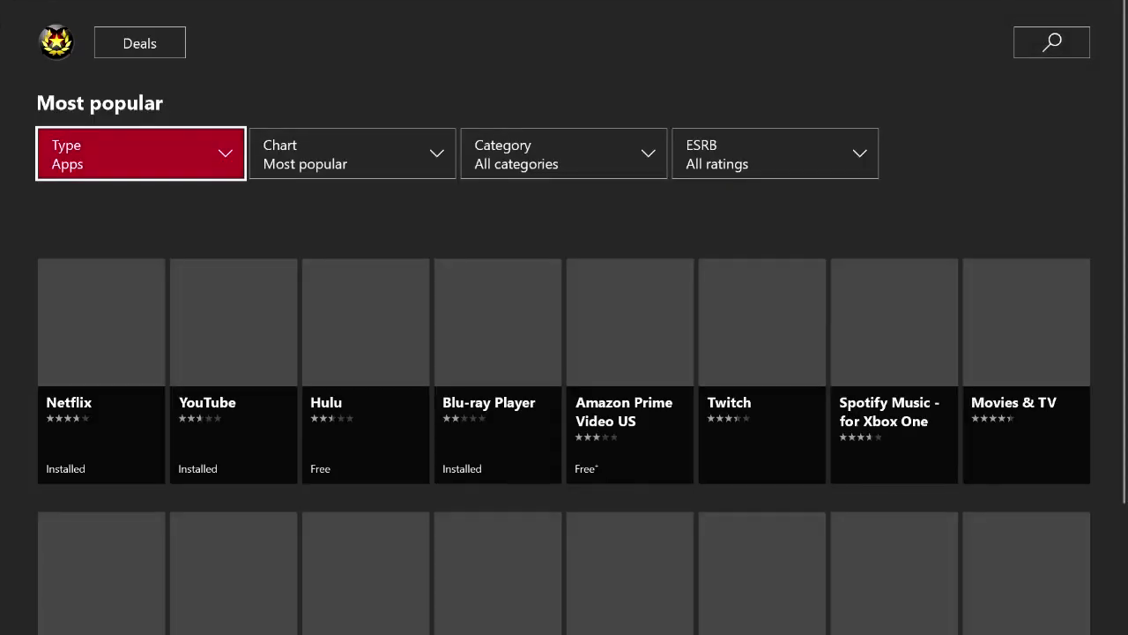
{"action": "scroll", "scroll_direction": "down", "scroll_amount": 3}
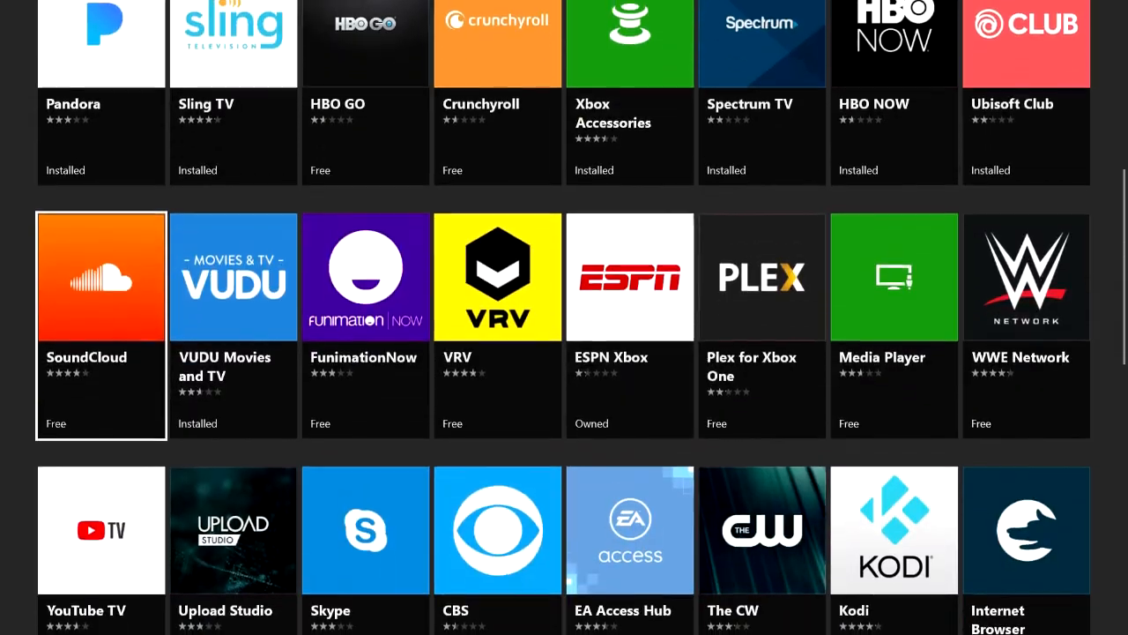
{"action": "scroll", "scroll_direction": "down", "scroll_amount": 3}
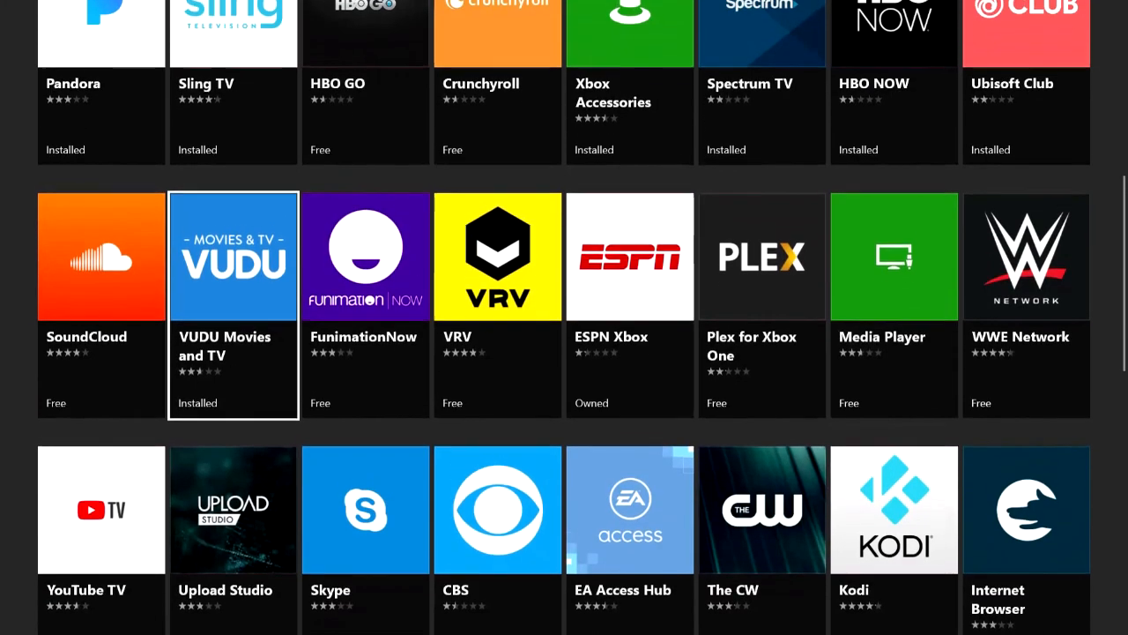
{"action": "scroll", "scroll_direction": "down", "scroll_amount": 3}
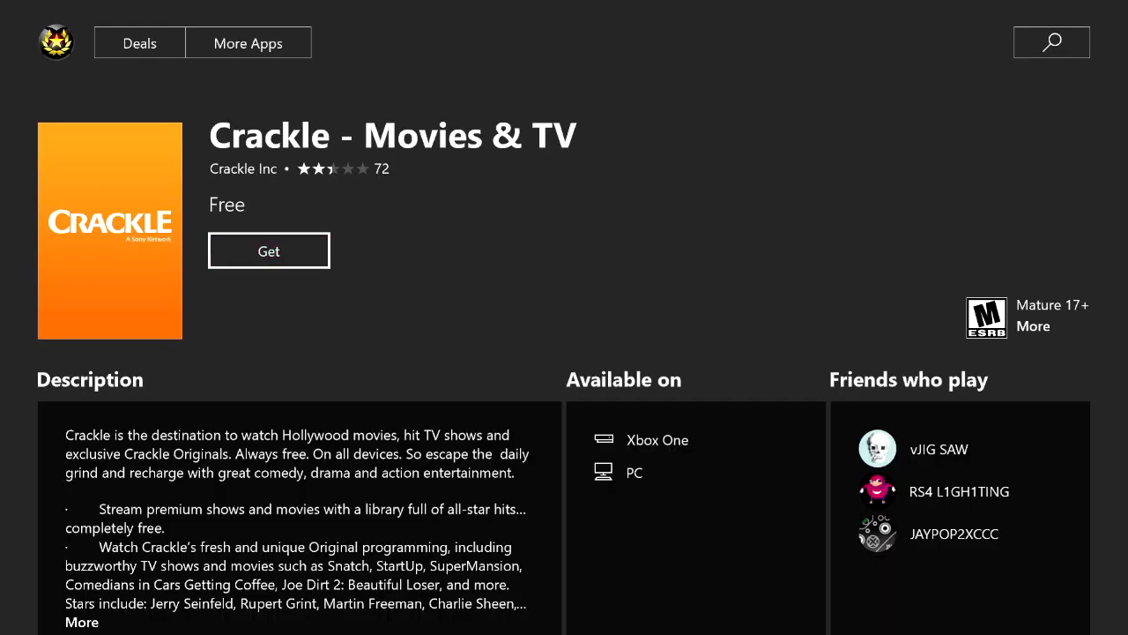
Select the Crackle - Movies & TV tile to see its free Get page
{"action": "left_click", "coordinate": [268, 251]}
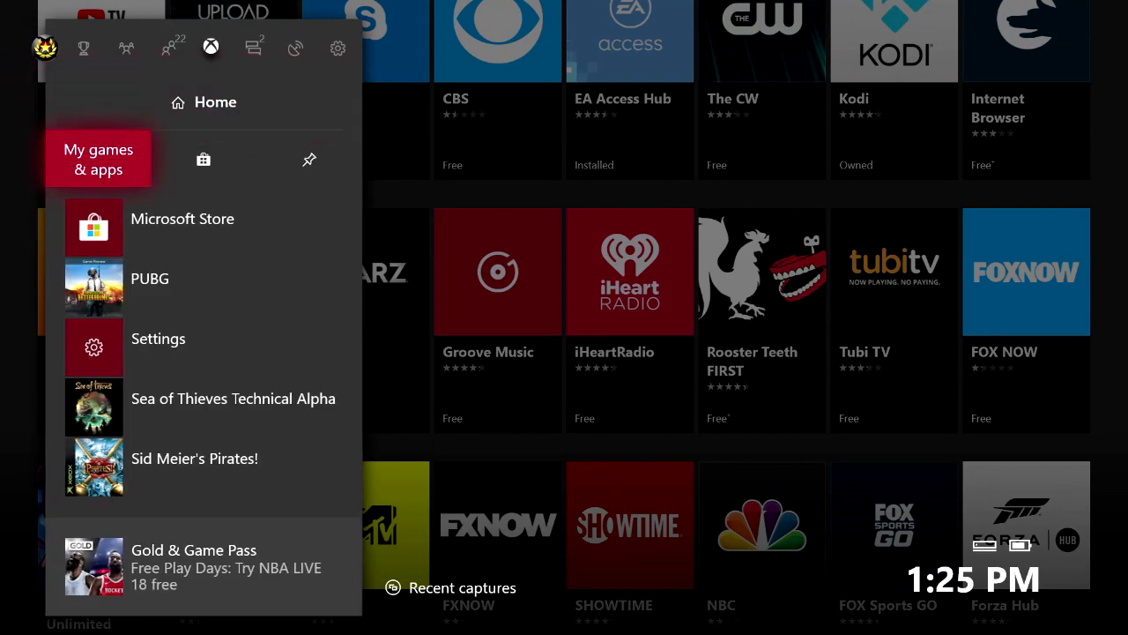
Open My games & apps, choose Apps, and scroll the installed tiles like VUDU and Twitch
{"action": "left_click", "coordinate": [98, 158]}
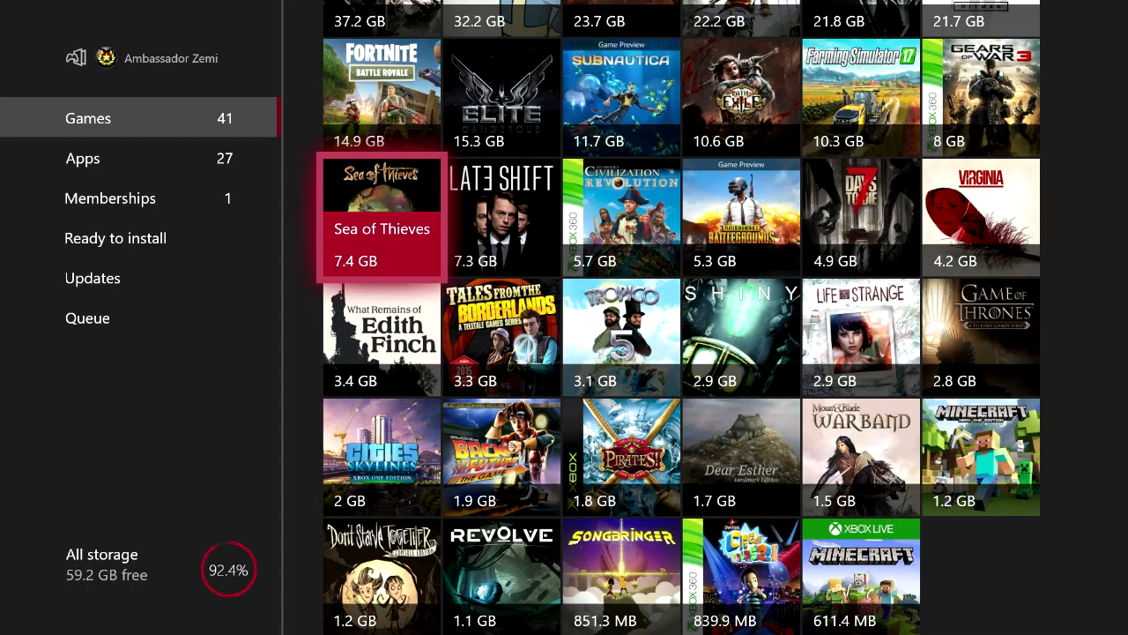
{"action": "left_click", "coordinate": [83, 158]}
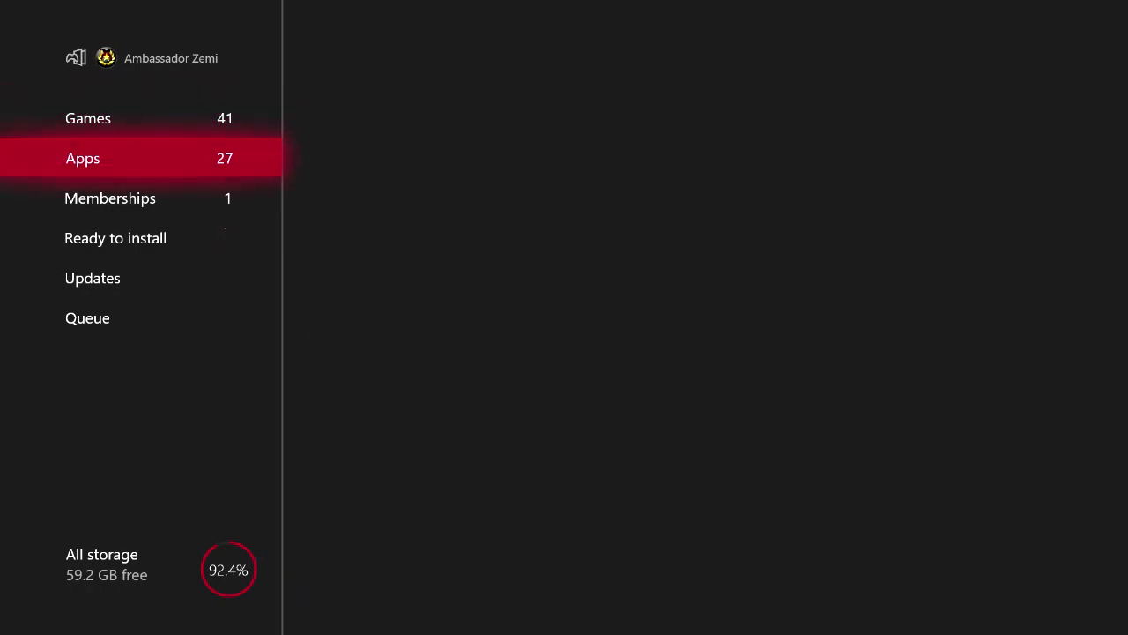
{"action": "left_click", "coordinate": [83, 158]}
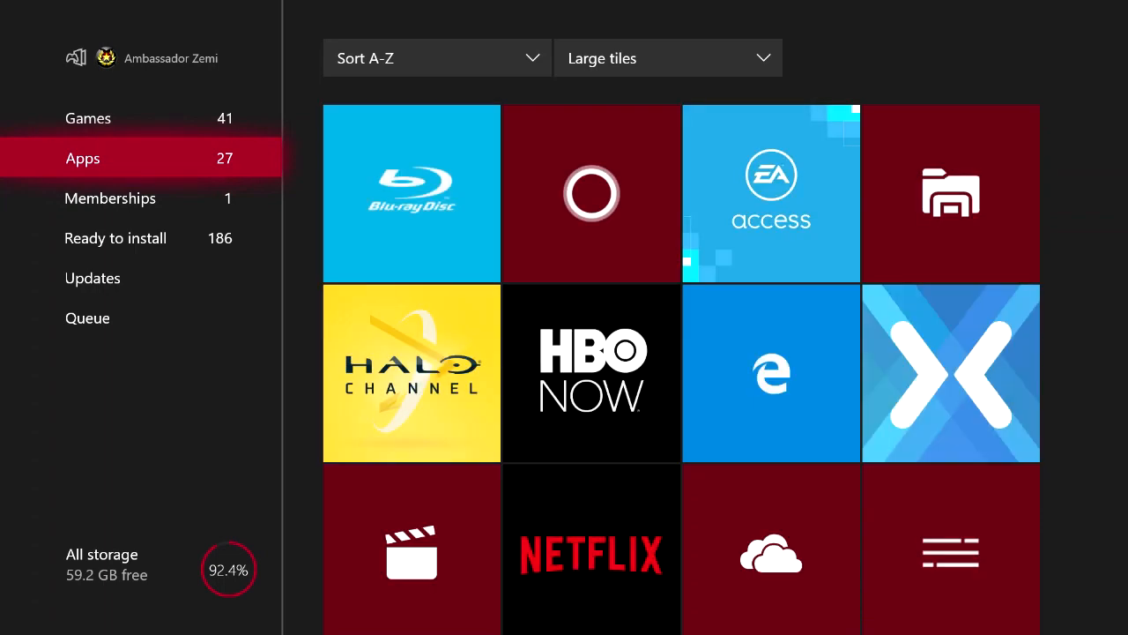
{"action": "scroll", "scroll_direction": "down", "scroll_amount": 3}
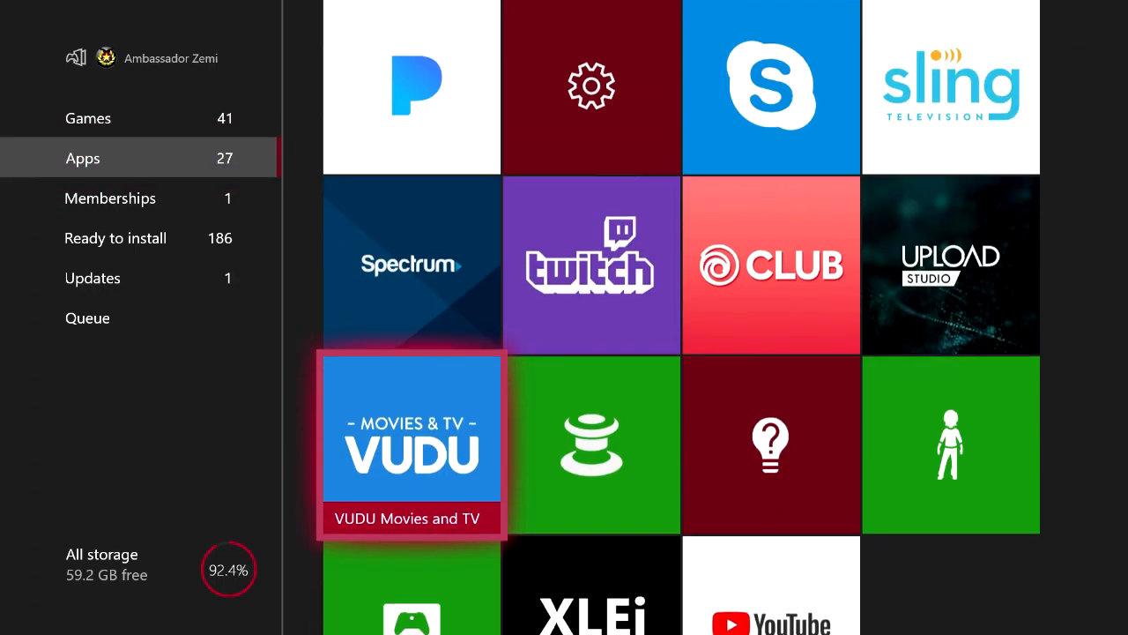